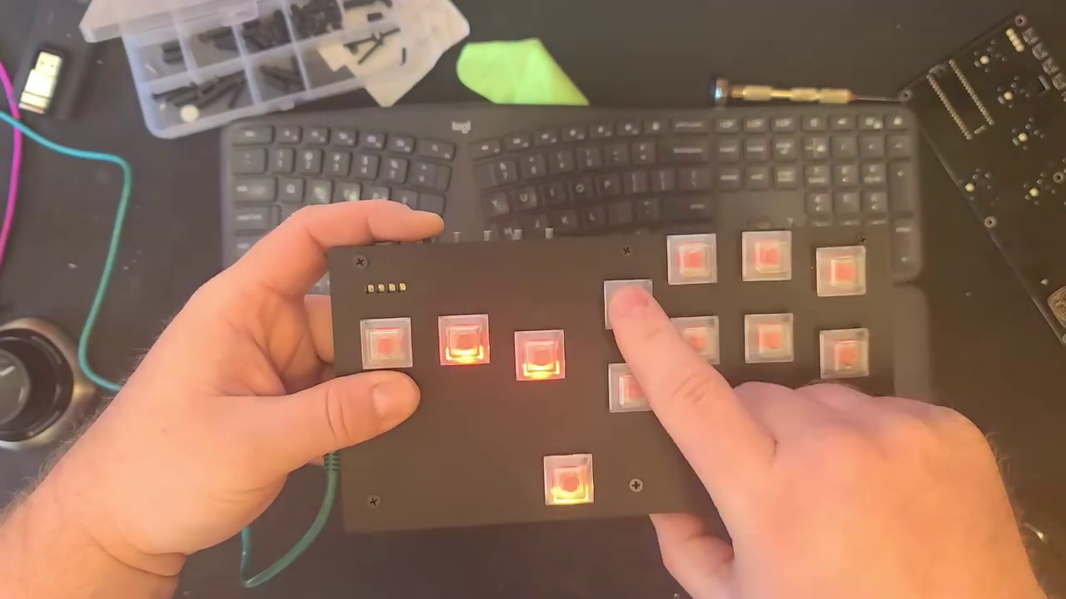
Cycle the keypad lighting from steady orange to the rainbow colour animation via the RGB mode key
click(633, 300)
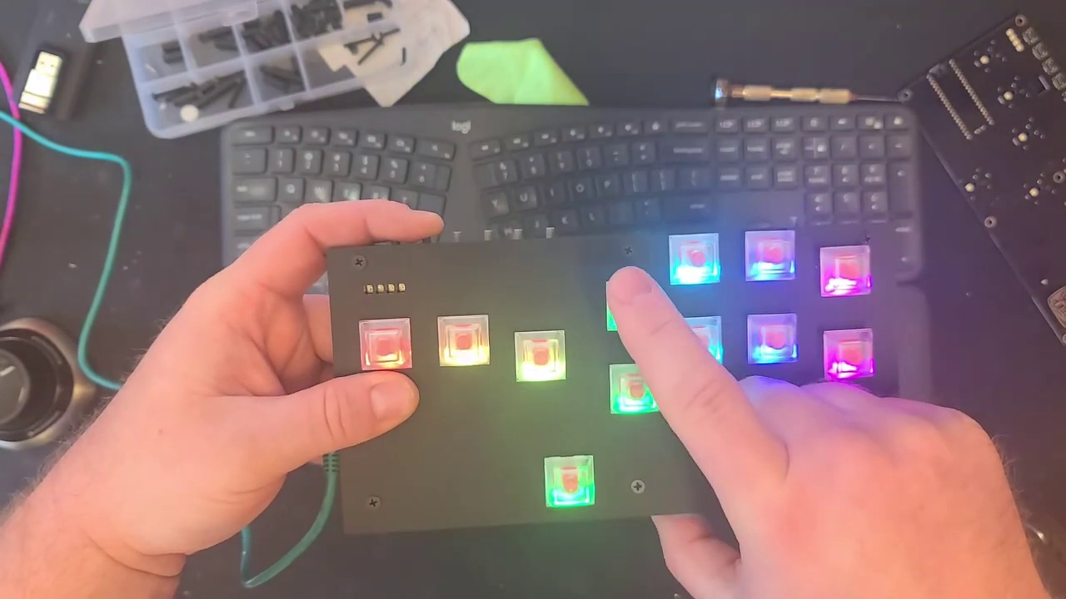